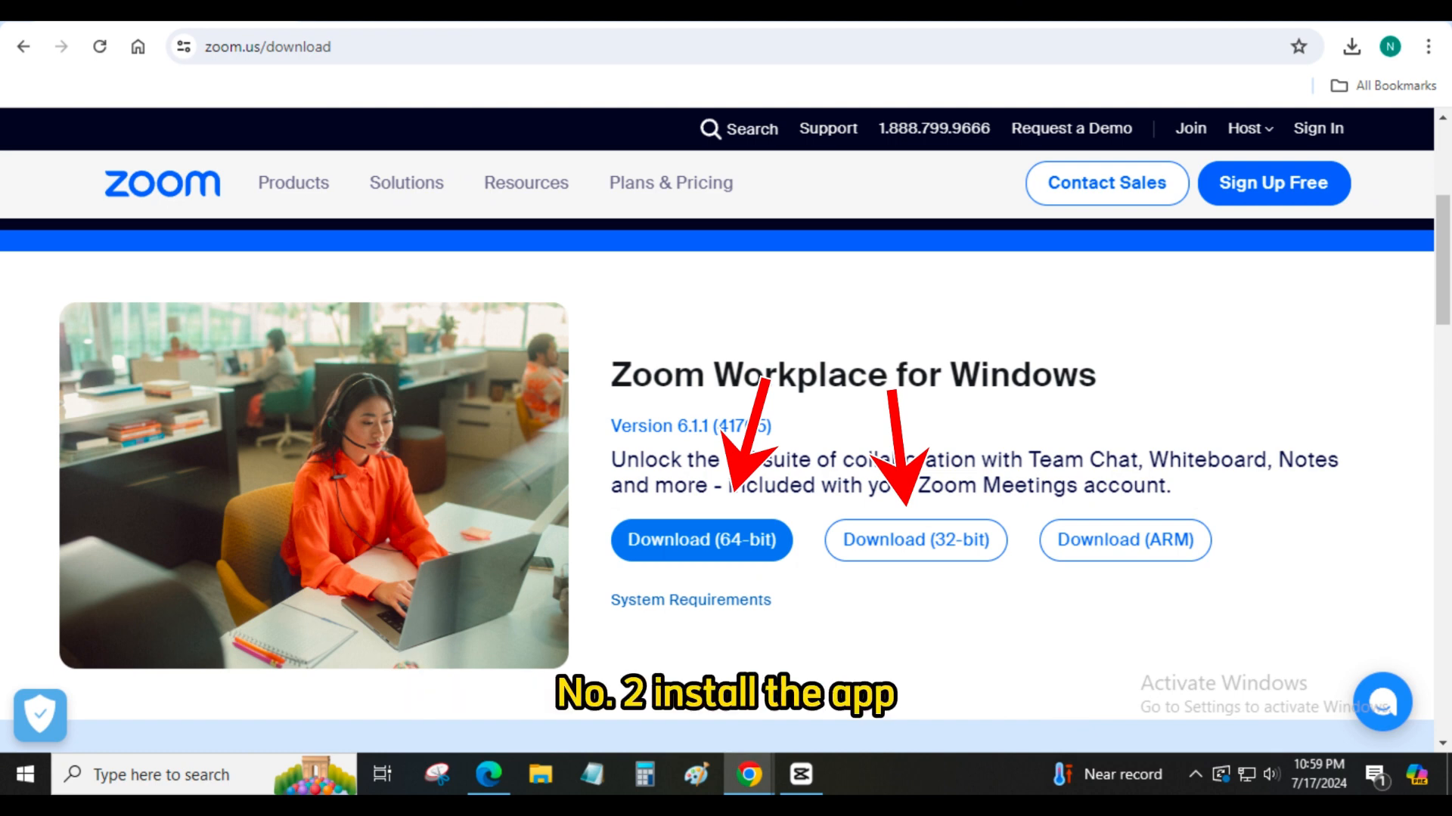
# Download the Zoom Workplace 64-bit Windows installer from zoom.us/download.
pyautogui.click(701, 540)
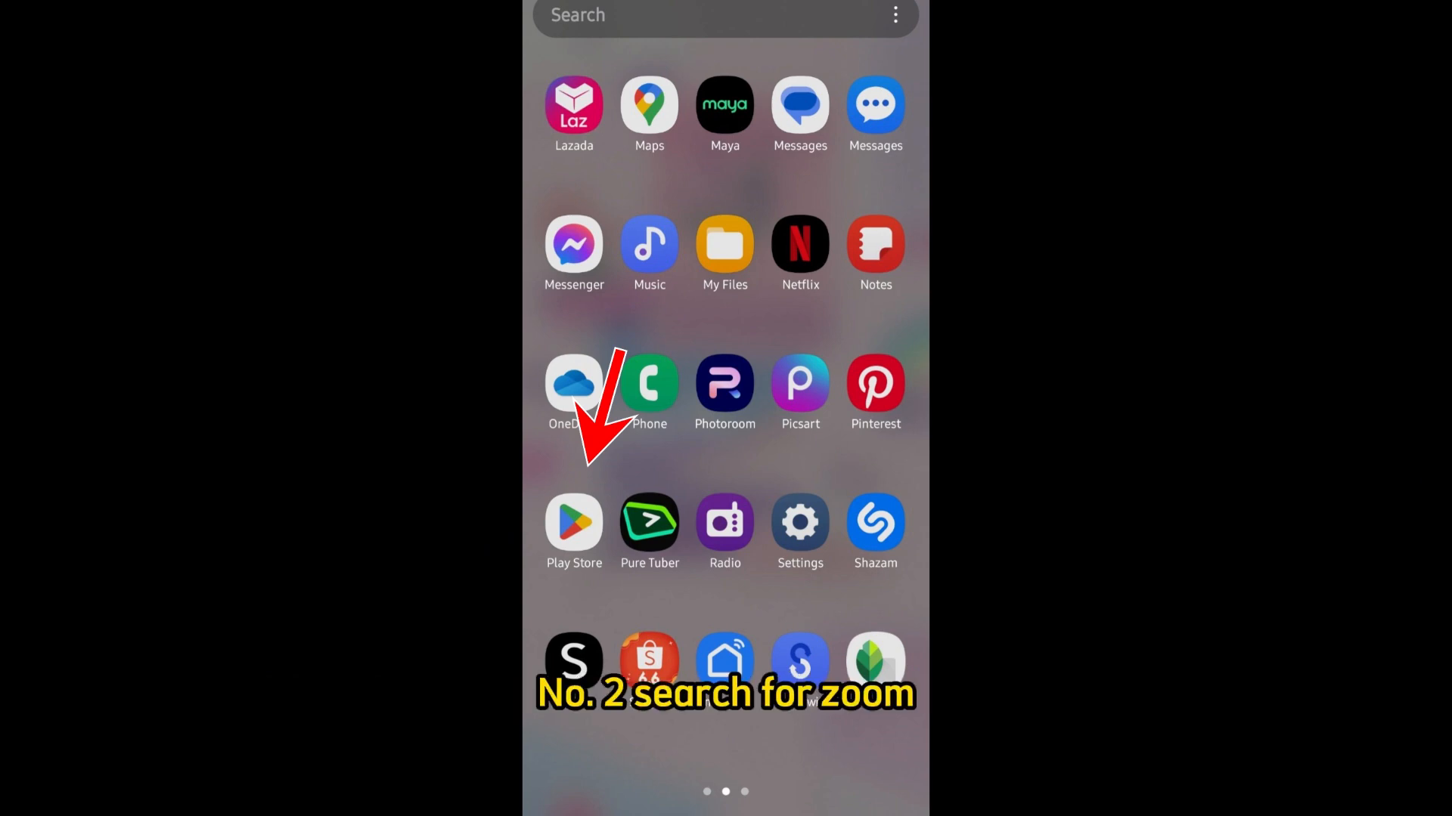
# Search the Play Store for 'zoom' and run the search.
pyautogui.write('zoom')
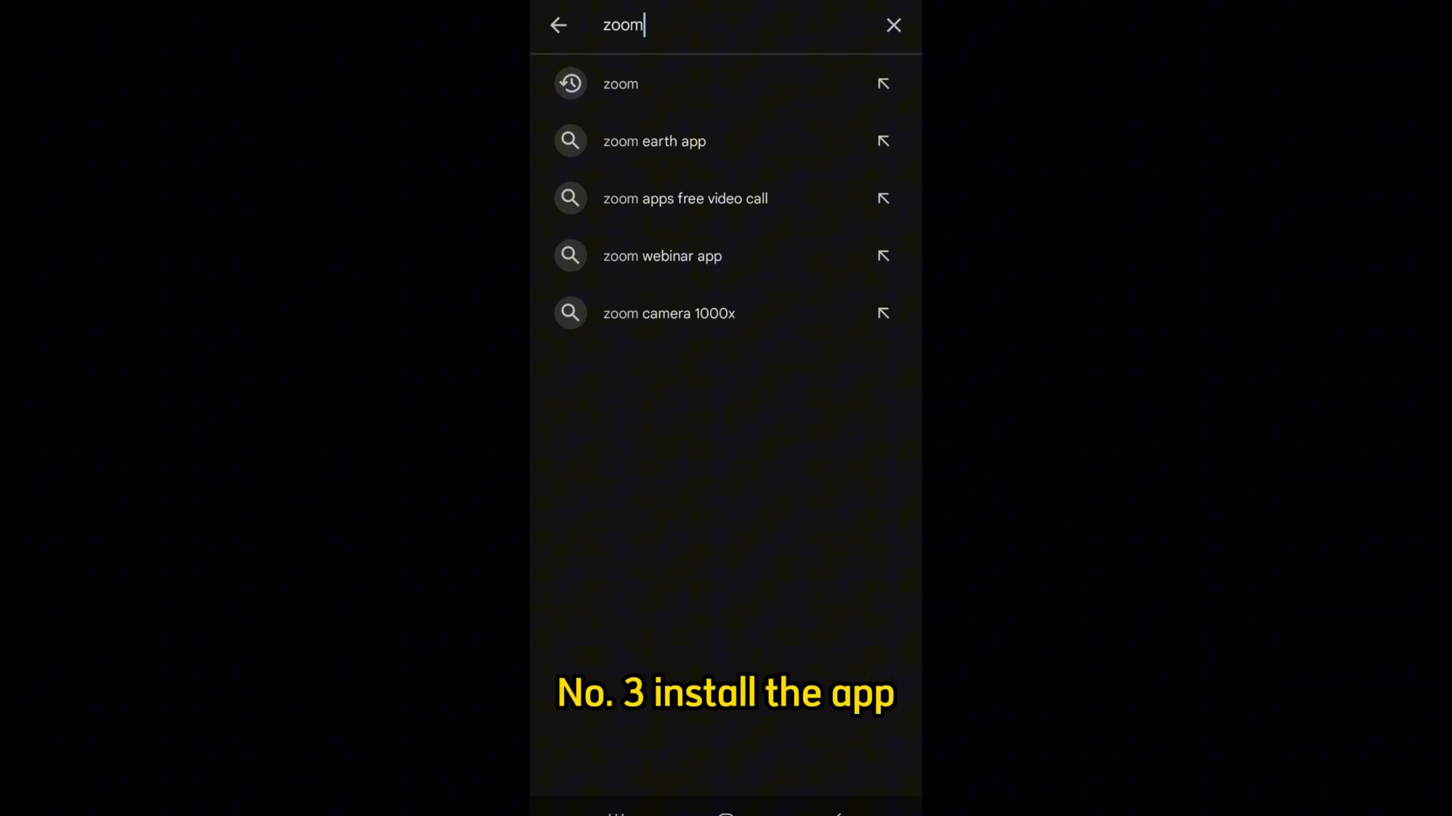
pyautogui.click(627, 83)
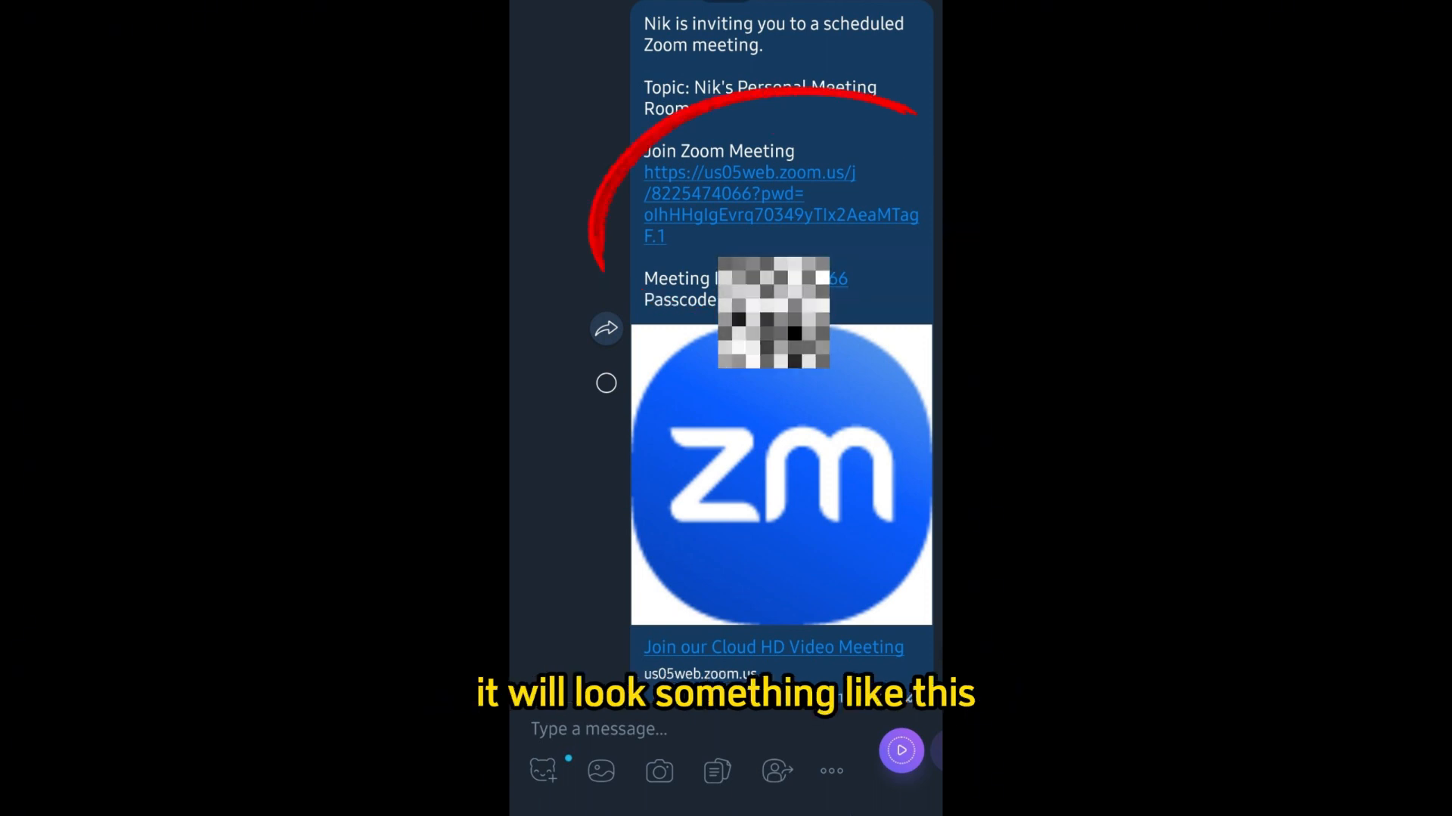
# Follow the Join Zoom Meeting link in the scheduled meeting invitation message.
pyautogui.click(750, 194)
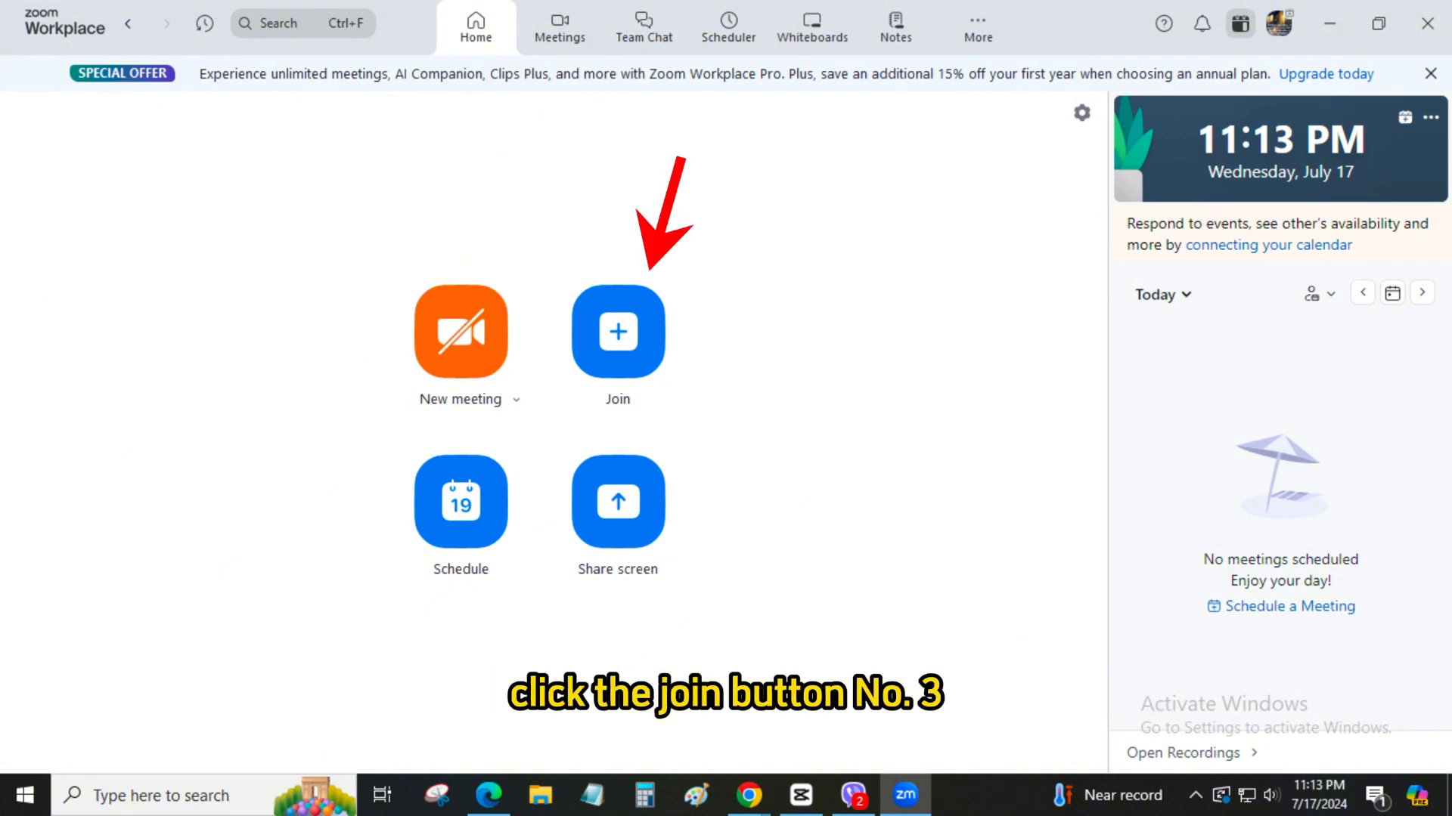
# Start joining an existing meeting from the Home tab so the Join meeting form appears.
pyautogui.click(617, 331)
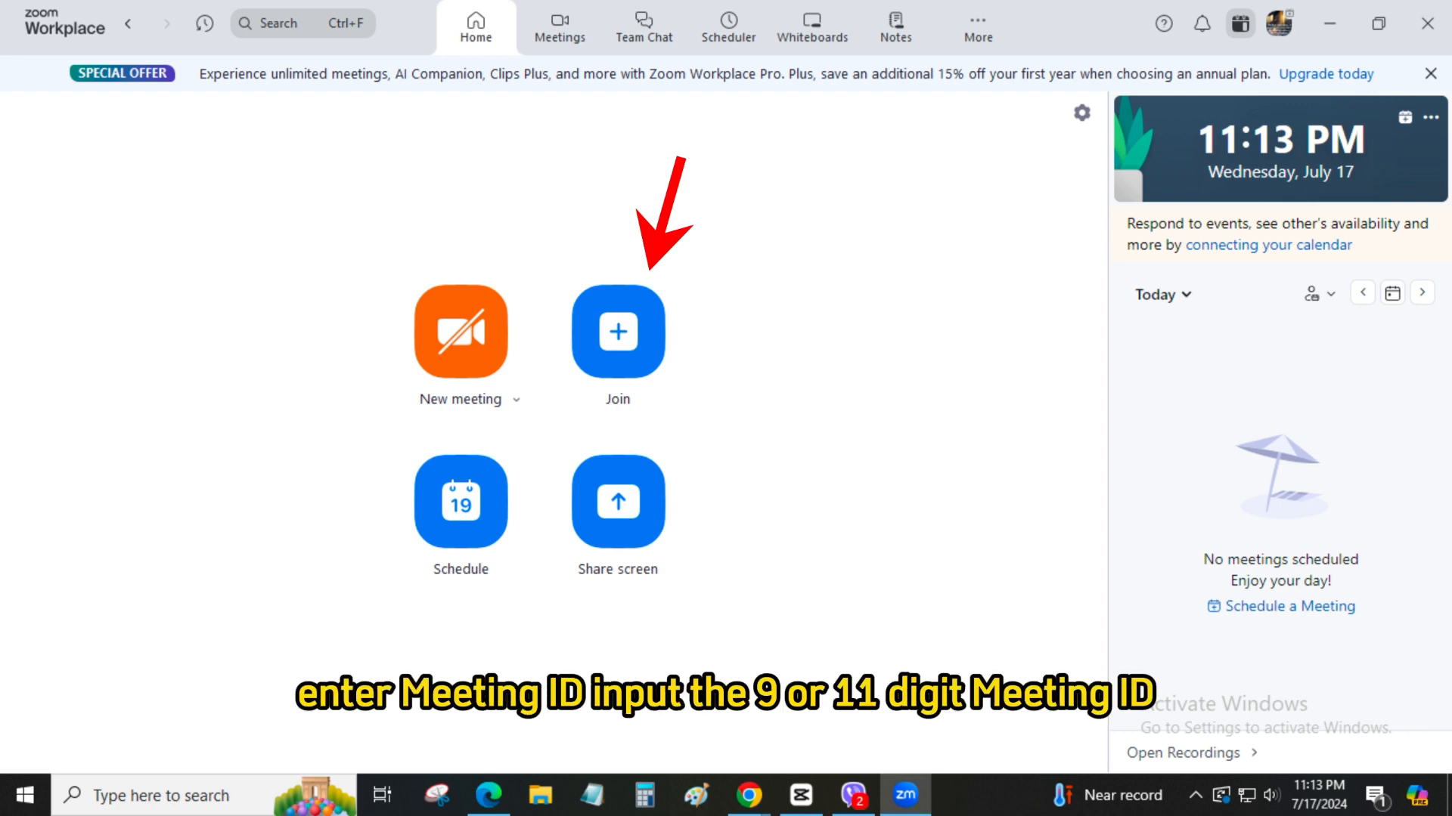
pyautogui.click(617, 331)
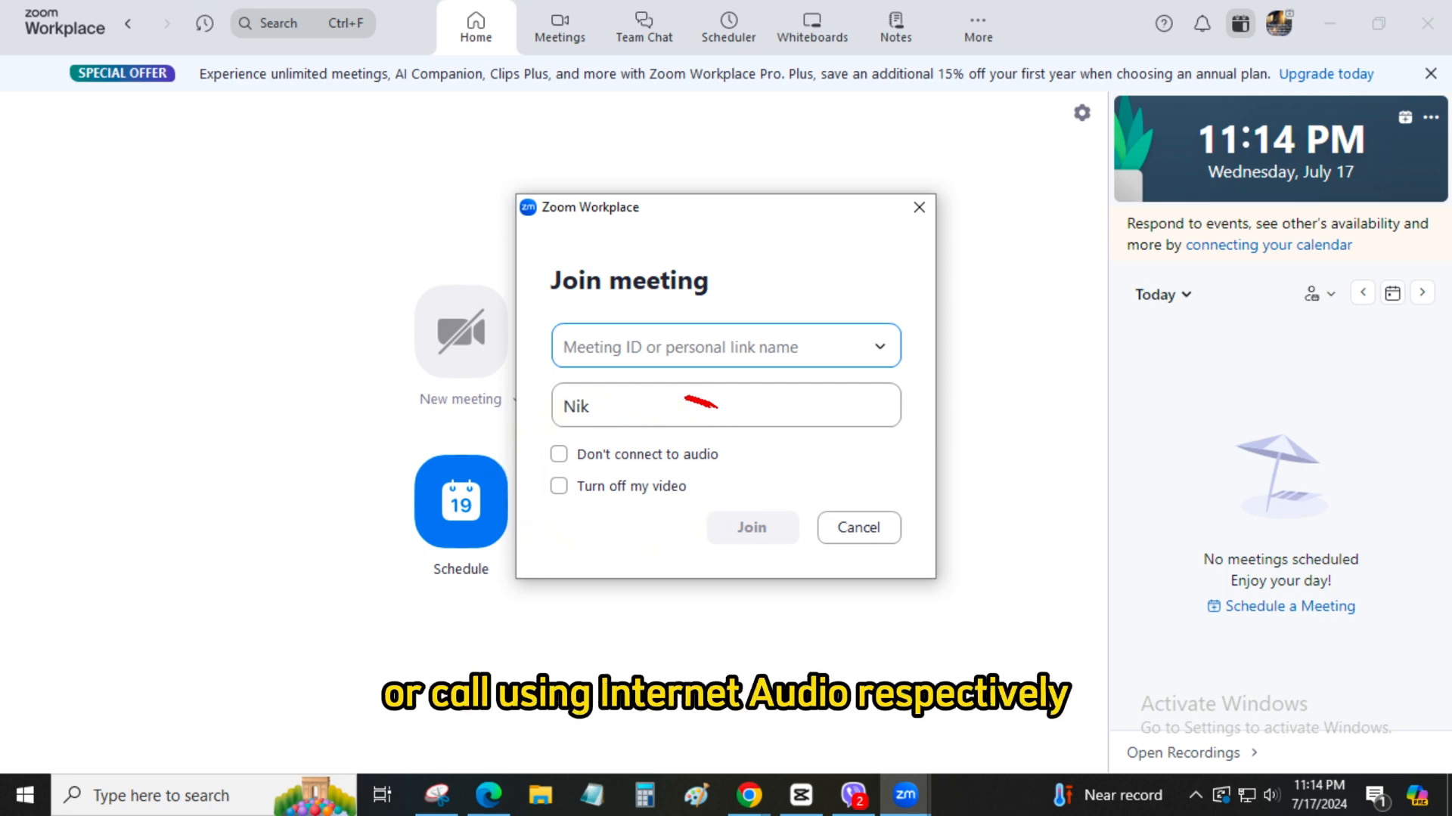
# Enter the meeting ID in the Join dialog, keeping the display name Nik, and join.
pyautogui.click(753, 528)
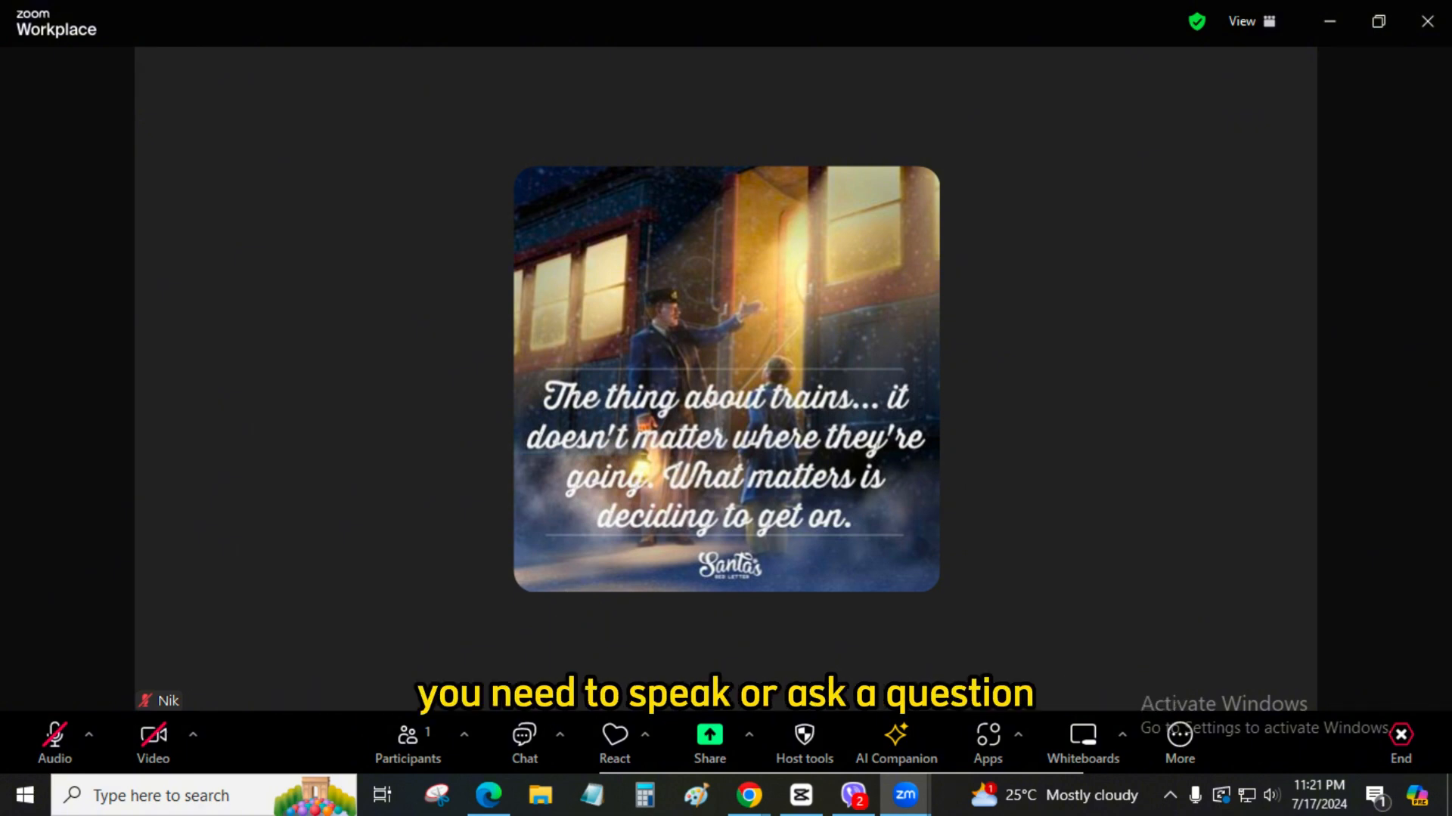
# Use the meeting toolbar's End control to show the leave or end-for-all choices.
pyautogui.click(614, 735)
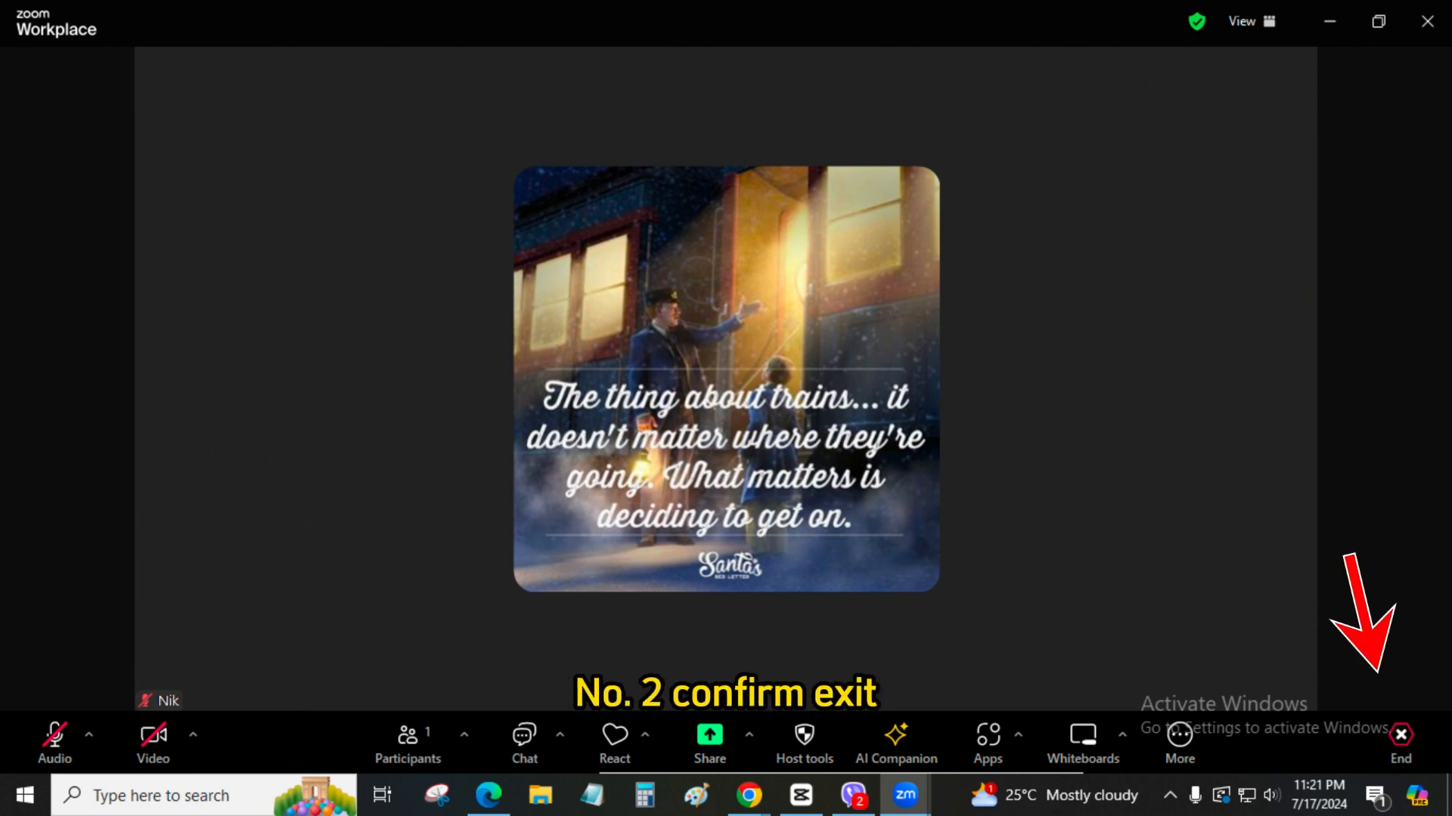
pyautogui.click(1398, 738)
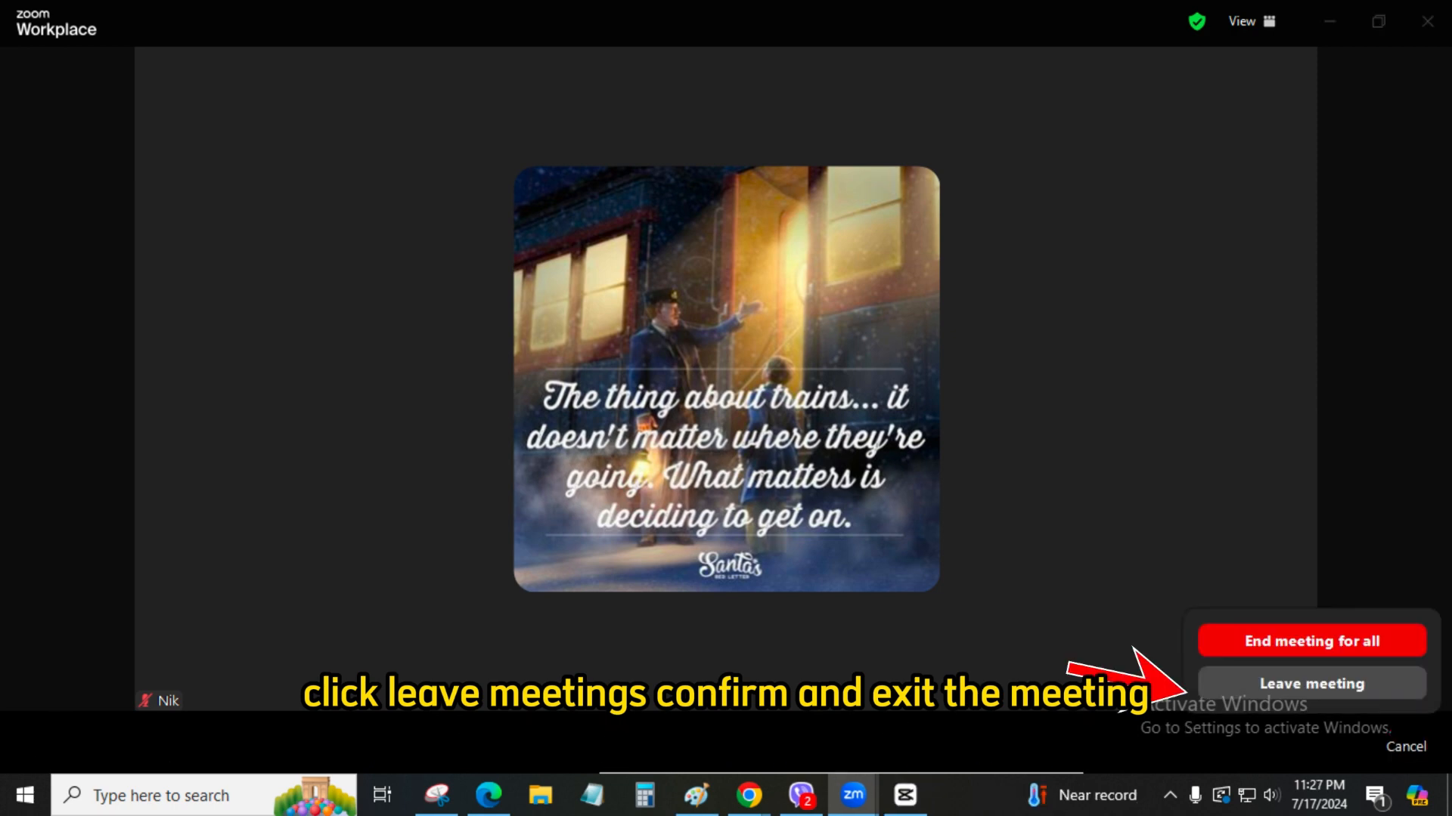